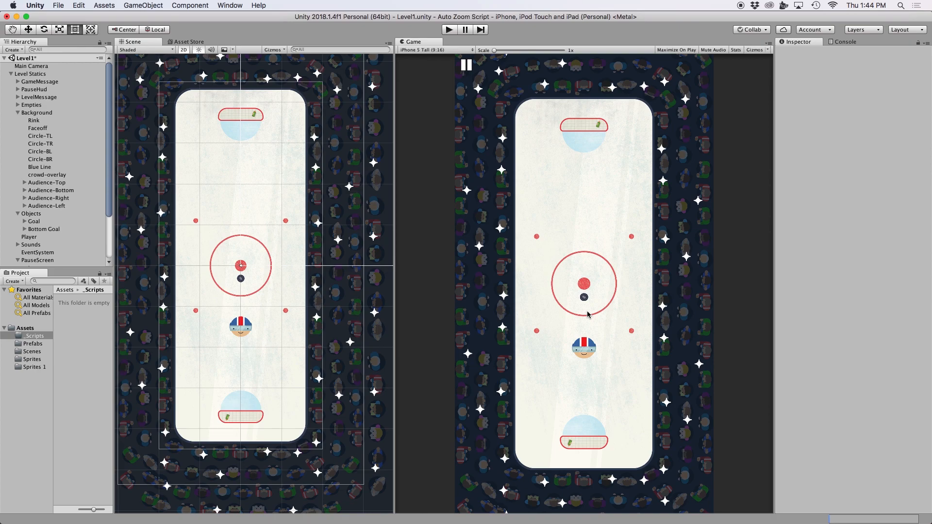
mouse_move(620, 135)
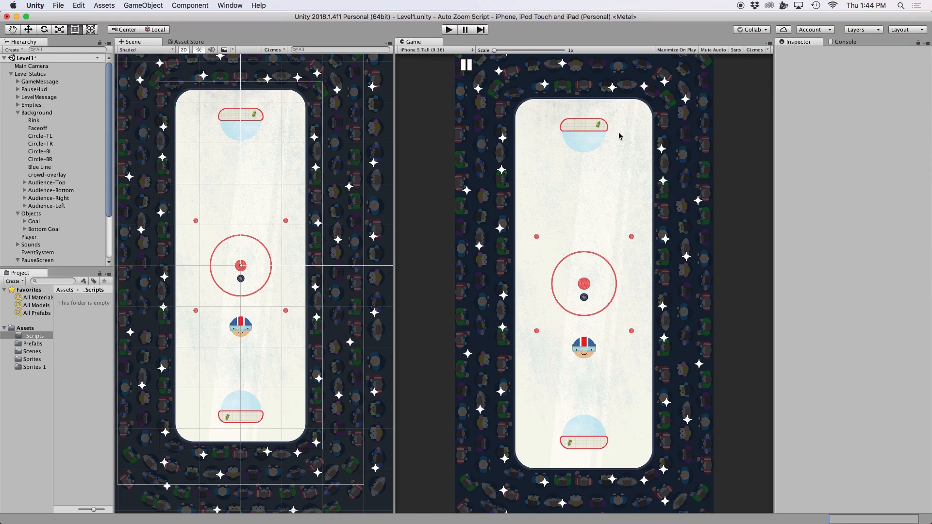
mouse_move(680, 158)
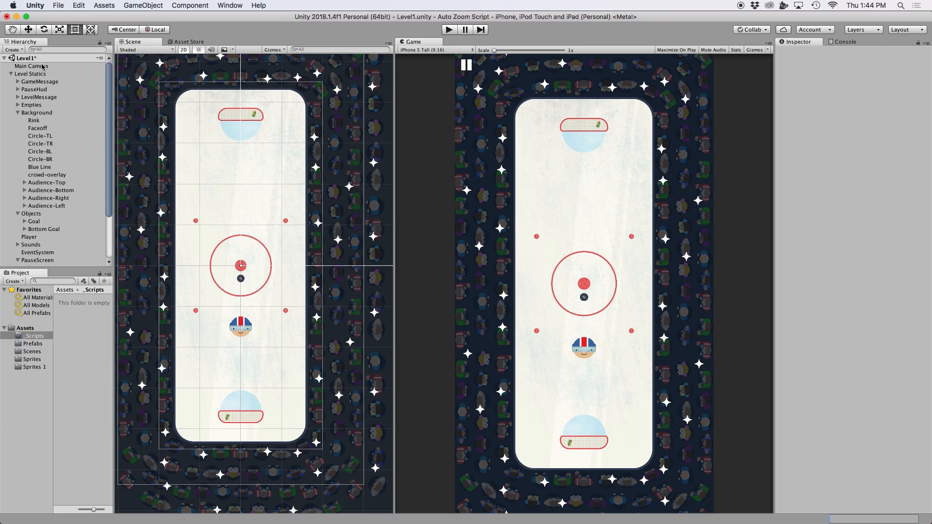
Step: With Main Camera selected, preview at iPhone Tall (320x480), then return to iPhone 5 Tall (9:16)
left_click(31, 65)
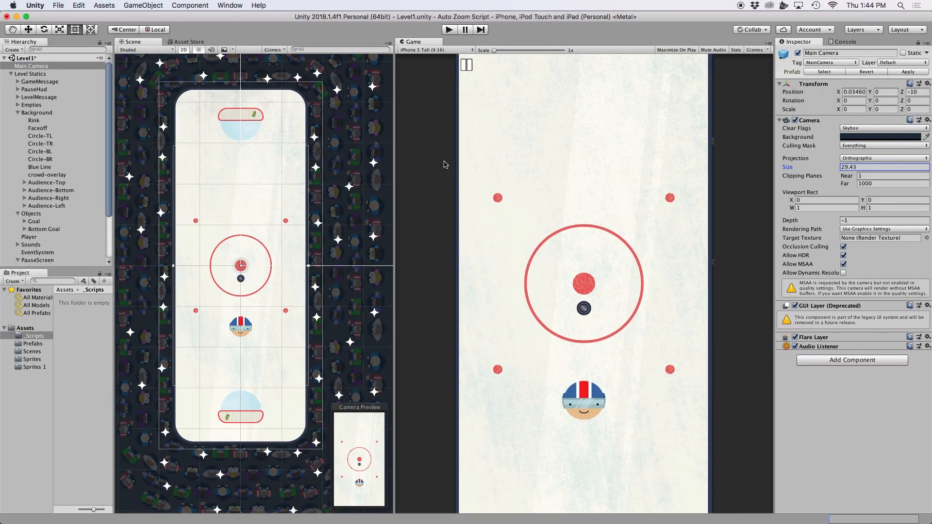
left_click(435, 49)
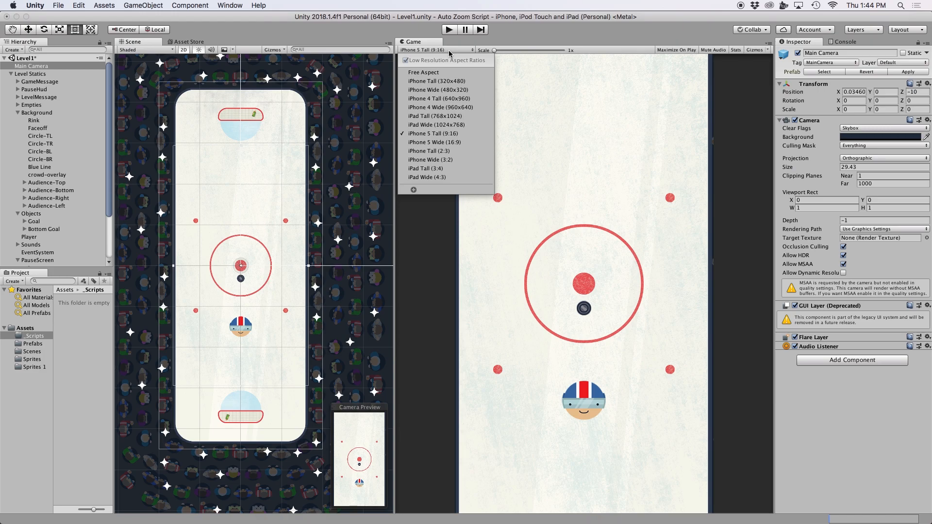
mouse_move(444, 81)
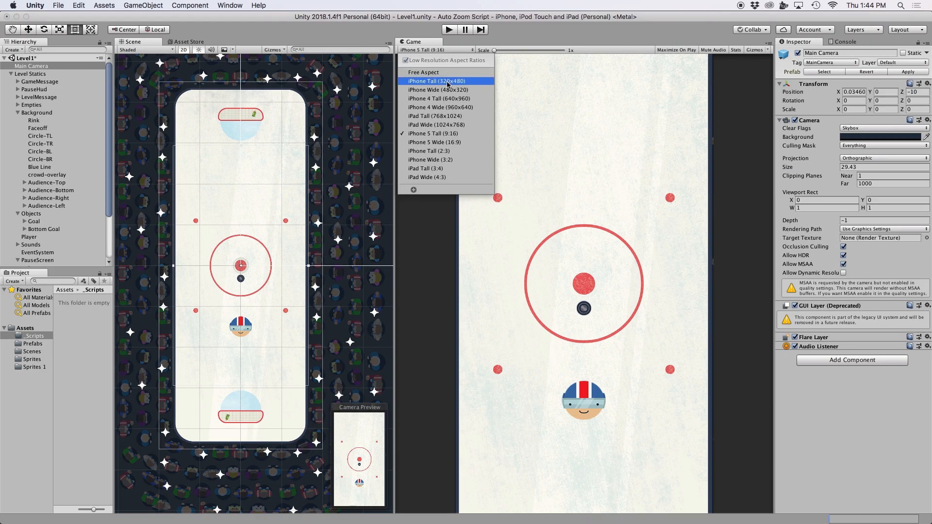
left_click(435, 81)
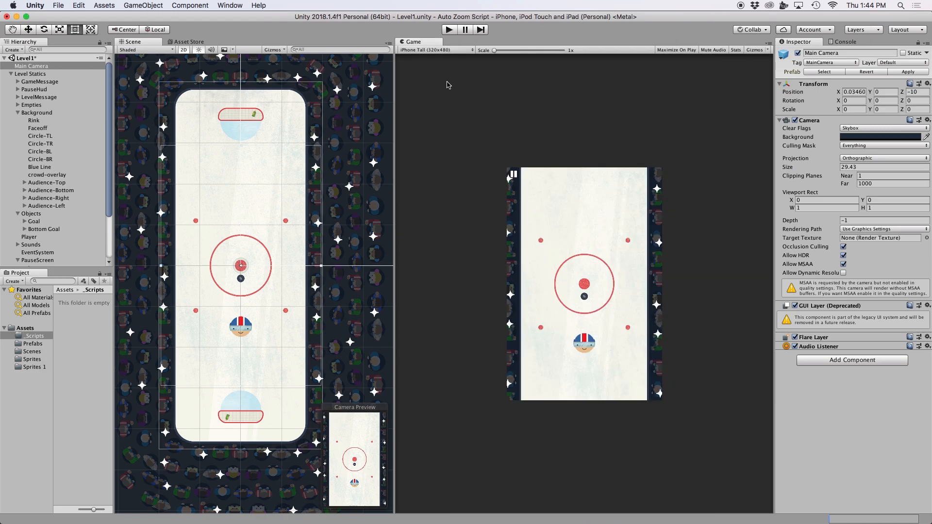
left_click(435, 50)
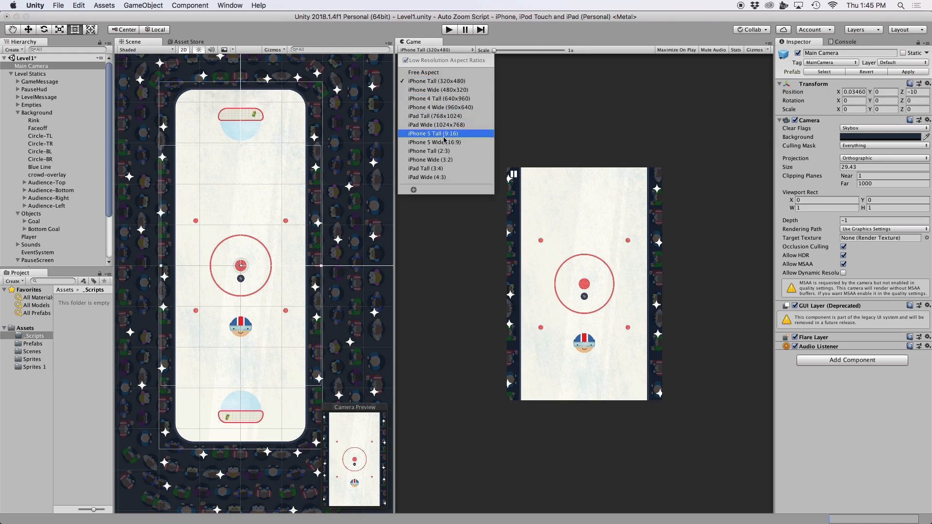
left_click(433, 115)
type("54.6")
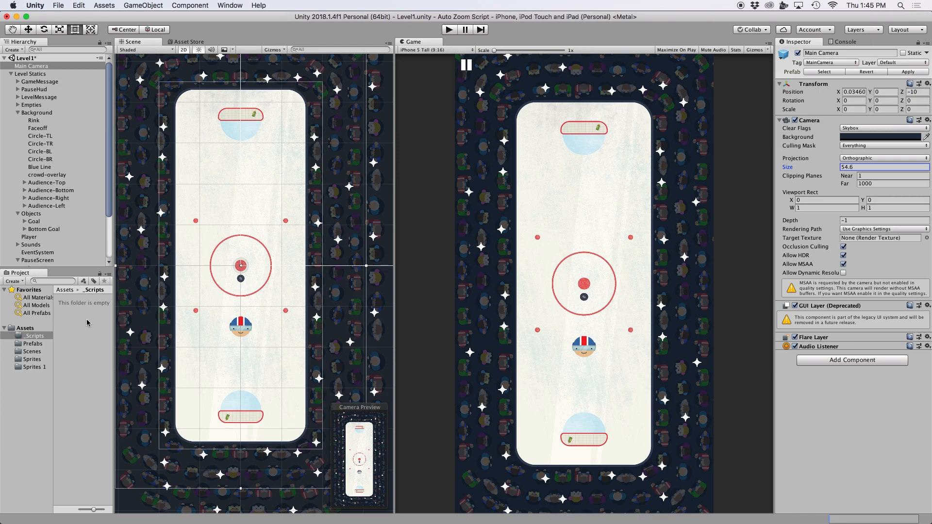
Step: Create a new C# script named CameraScript in the Scripts folder
right_click(87, 322)
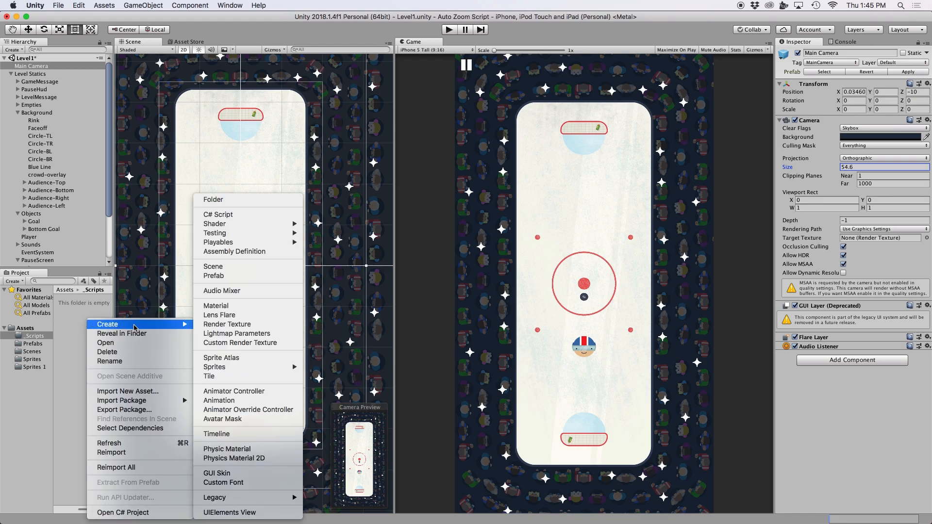
mouse_move(217, 214)
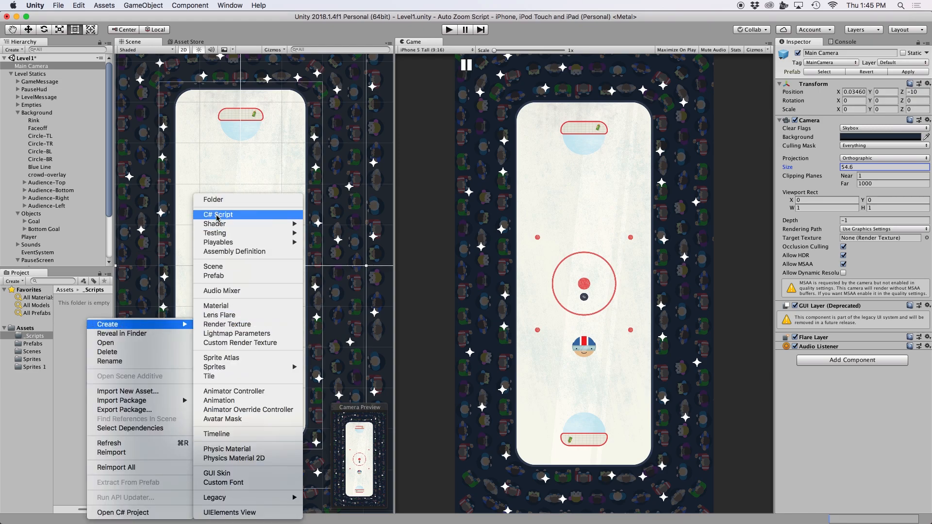
mouse_move(238, 216)
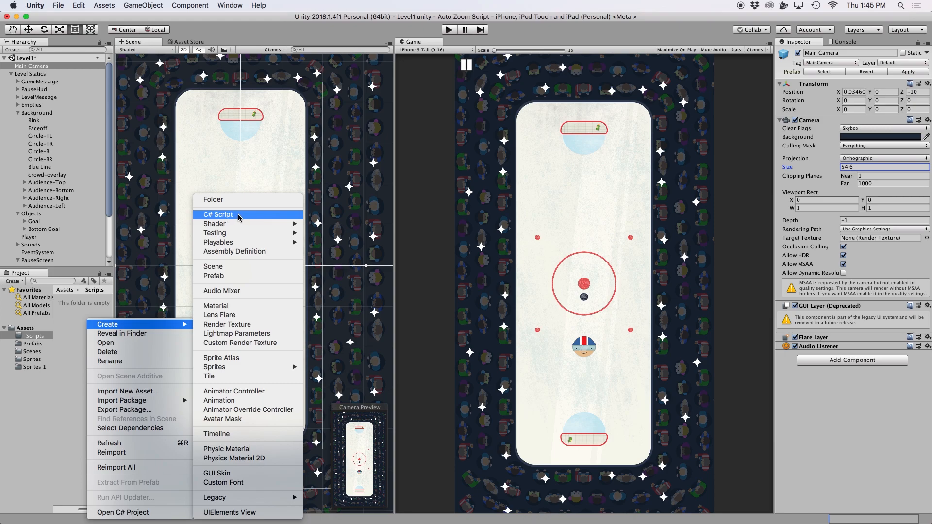
left_click(218, 214)
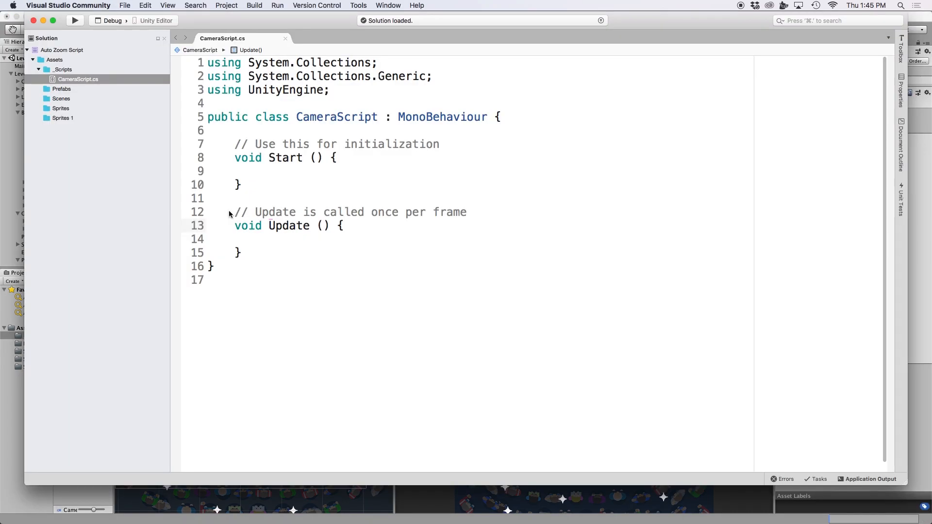
Step: Delete the Update method and declare a public SpriteRenderer field named rink
left_click_drag(229, 213, 240, 252)
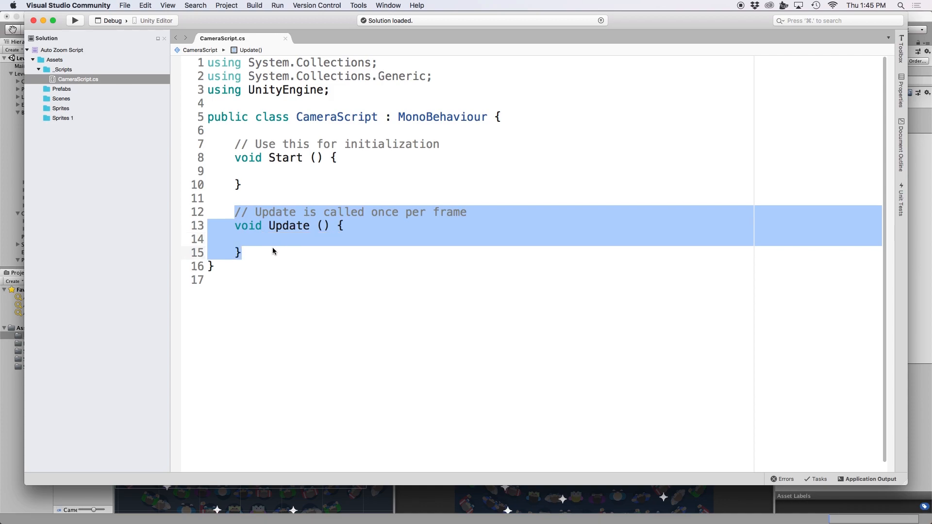
key("Delete")
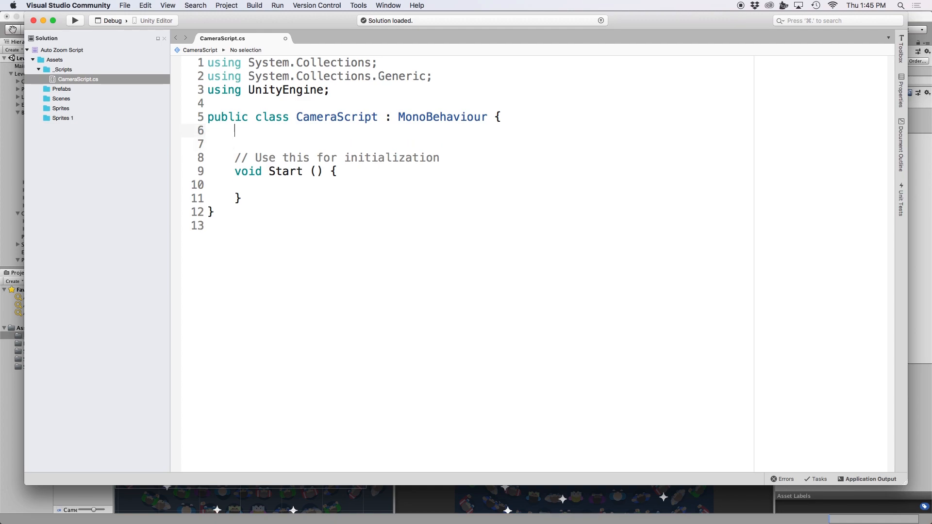
type("public SpriteRendere")
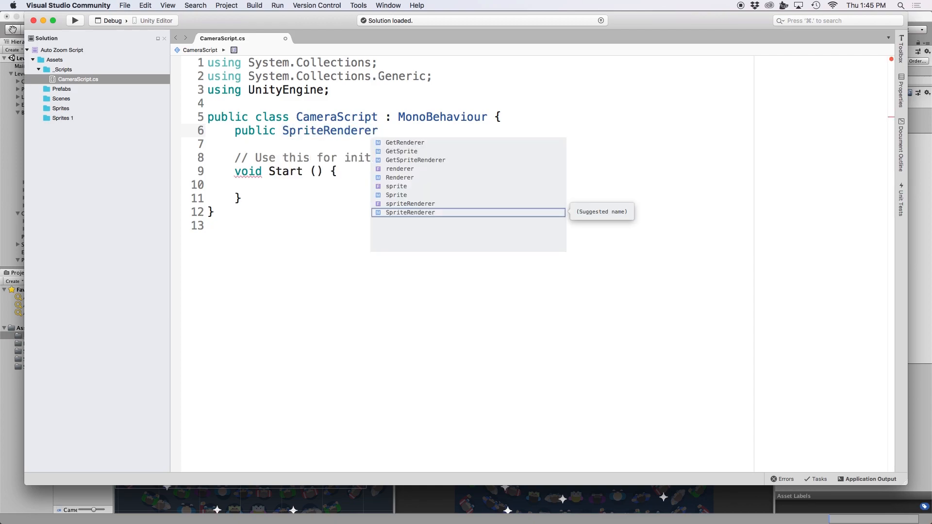
type("rink")
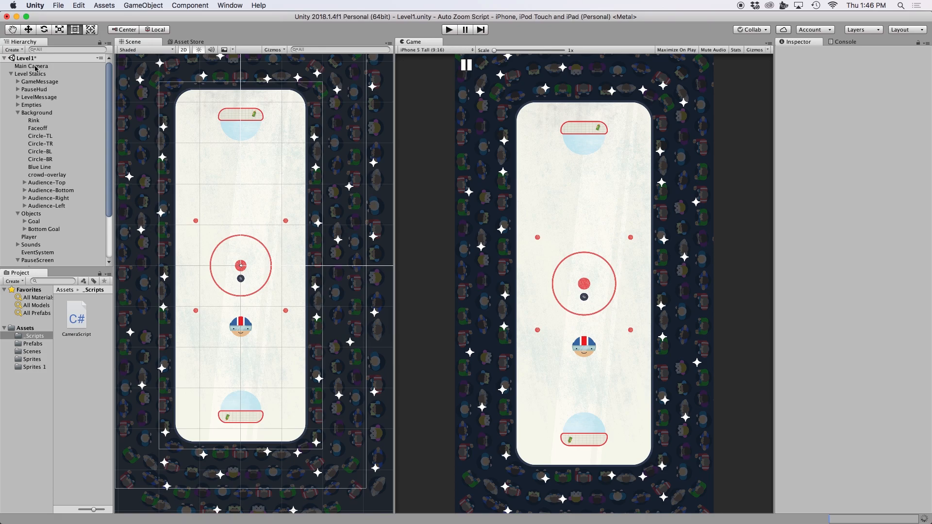
Step: Check the main camera's Inspector settings, then return to editing CameraScript
left_click(31, 66)
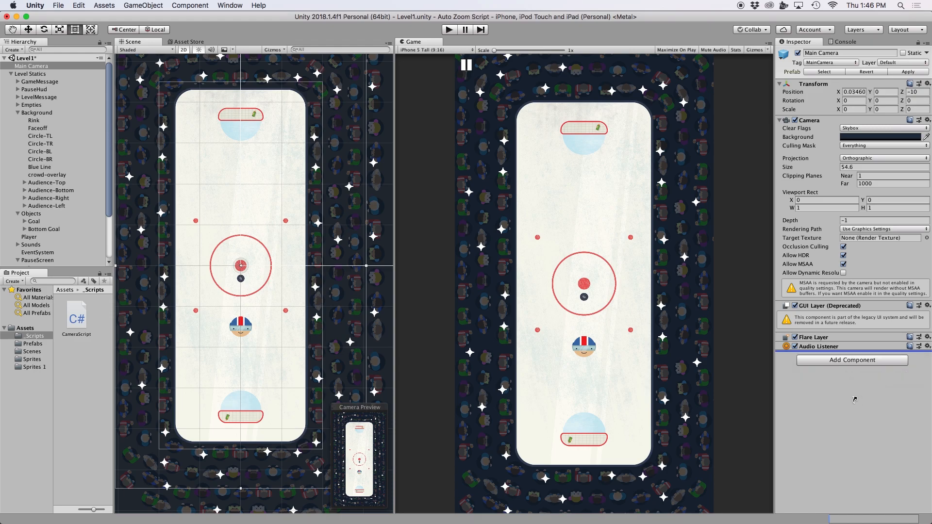
left_click(852, 359)
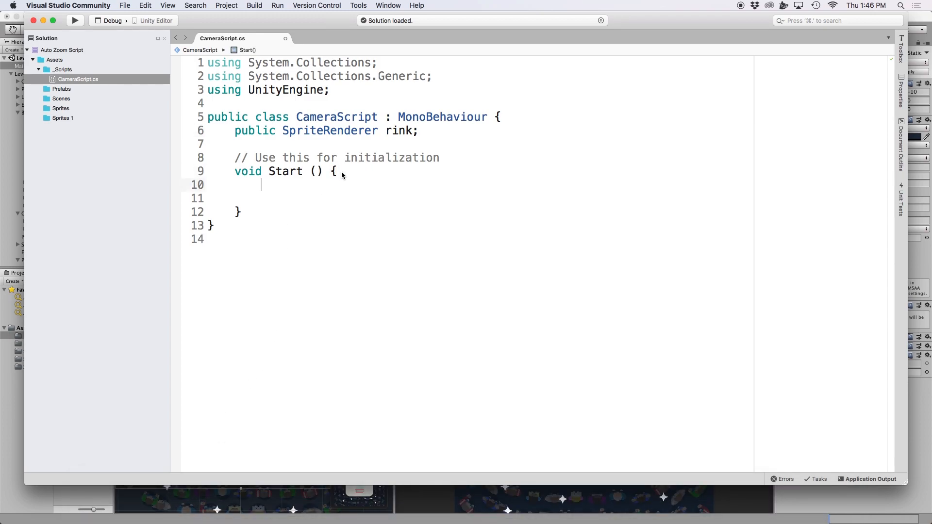
Step: In Start, compute float orthoSize = rink.bounds.size.x * Screen.height / Screen.width * 0.5f
type("float ortho")
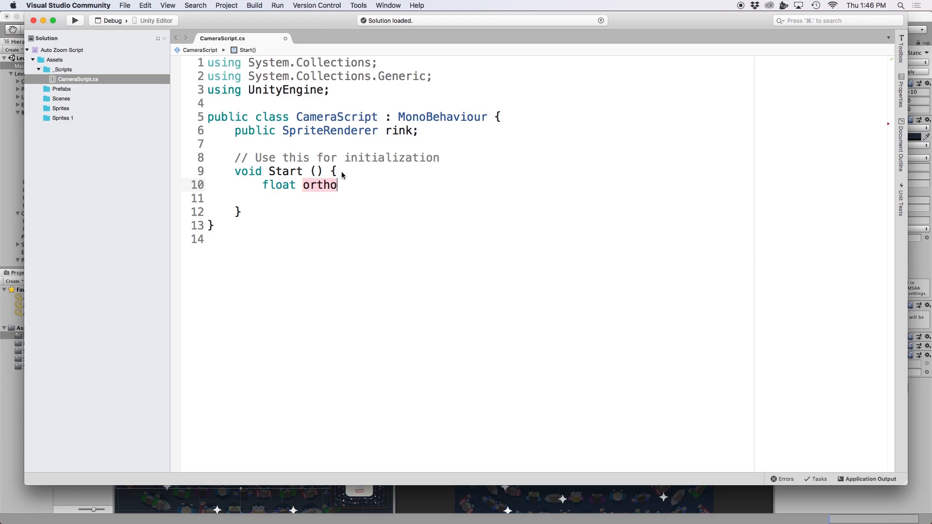
type("Size = boxes.width * Screen.height / Screen.width * 0.5f;")
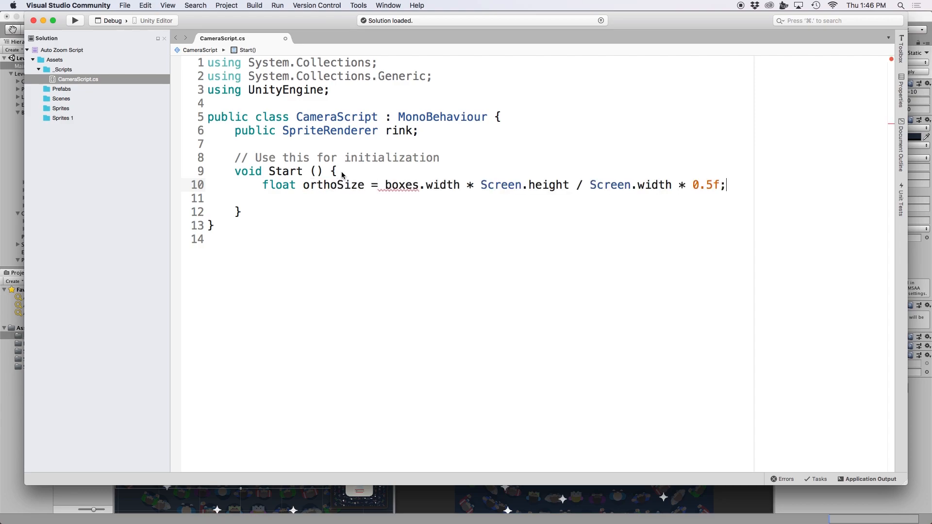
double_click(401, 185)
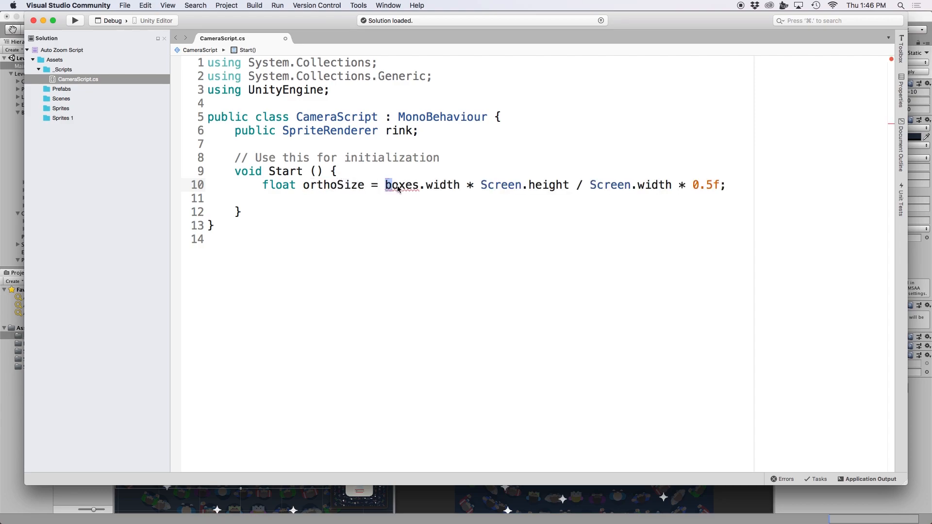
type("rink")
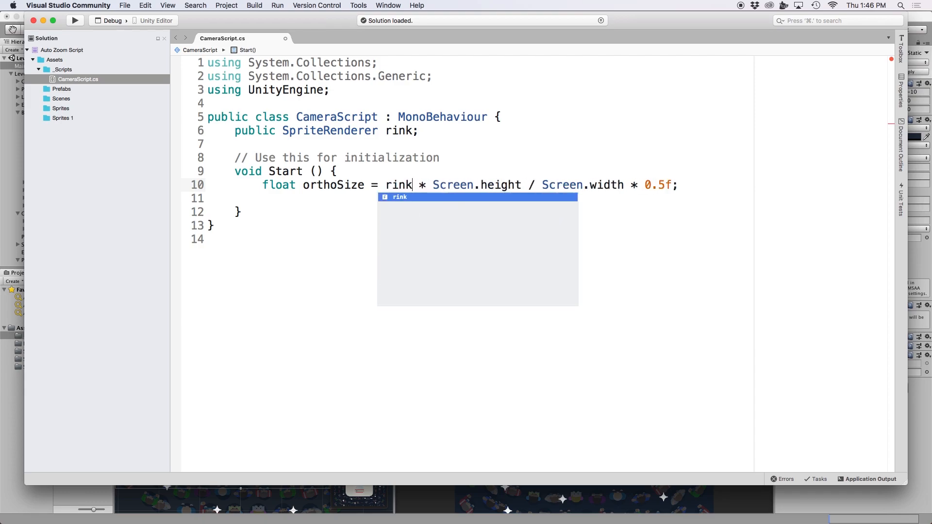
type(".bounds.size")
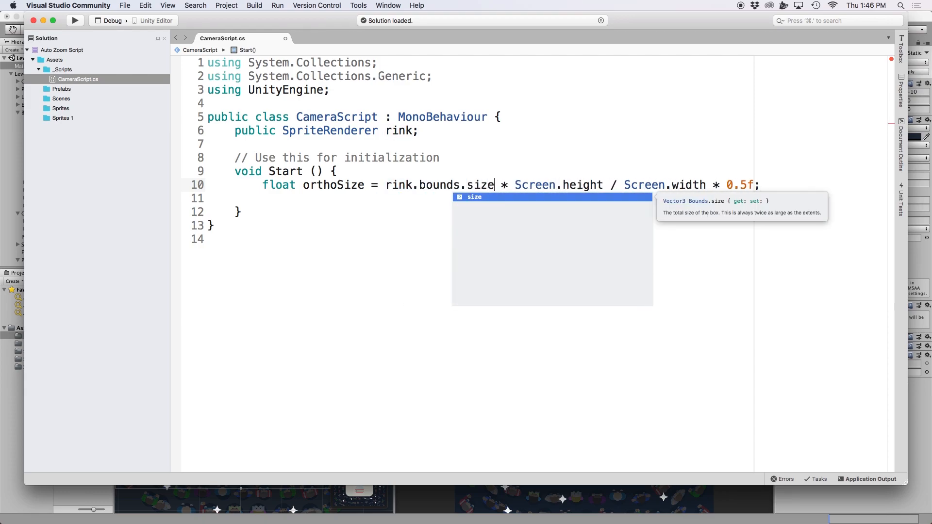
type(".x")
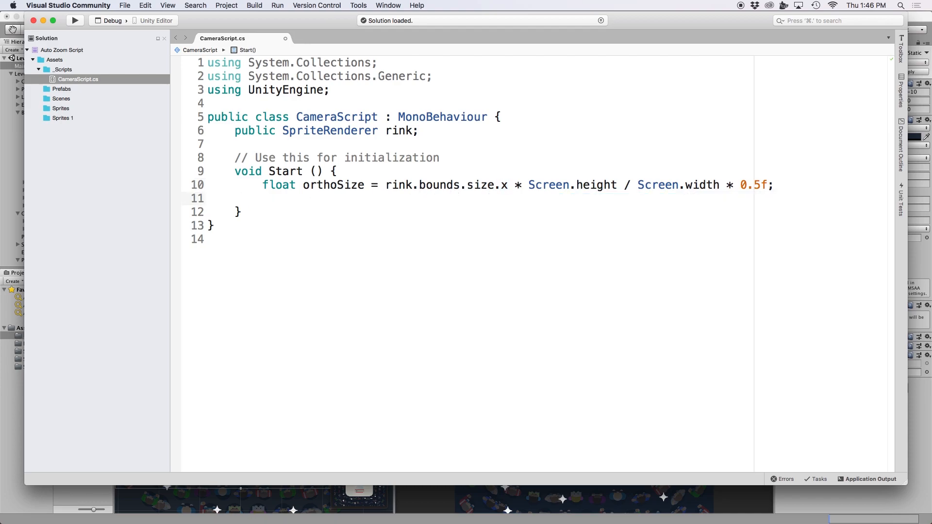
Step: Assign Camera.main.orthographicSize = orthoSize
type("Camera.mai")
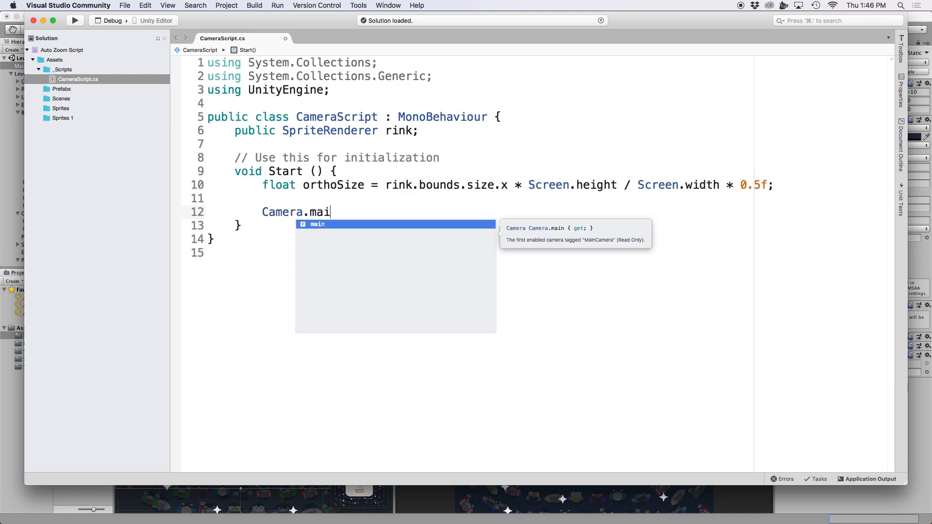
type("n.orthographicS")
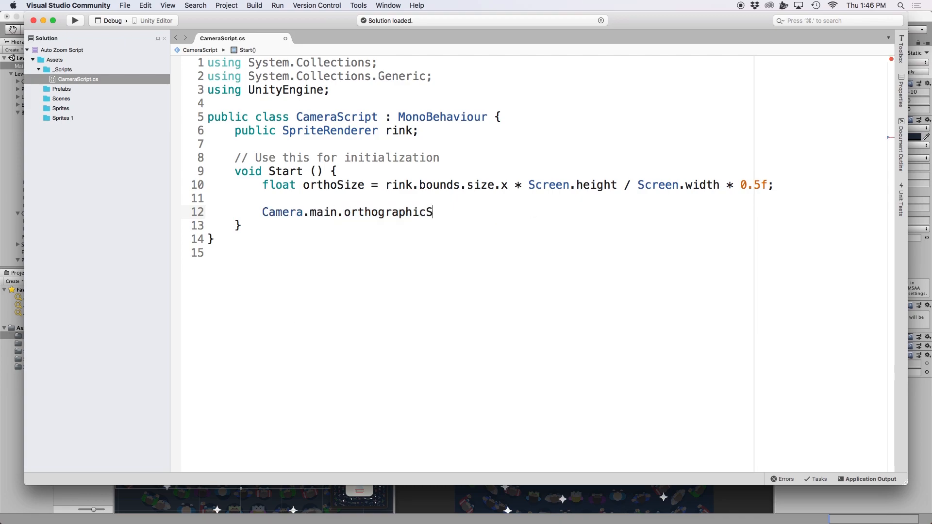
type("ize =")
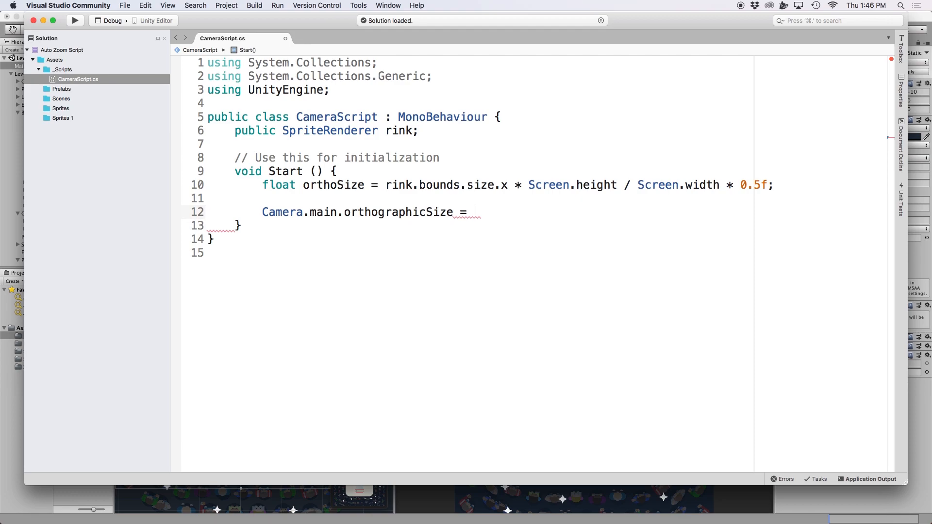
type("orthoSi")
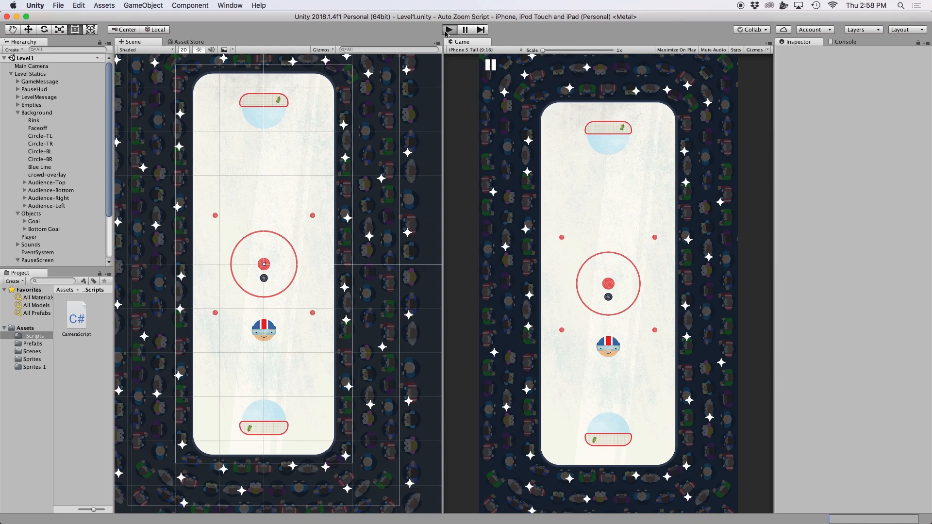
Step: Play and stop the level to test framing, then switch the preview to iPad Tall
left_click(449, 29)
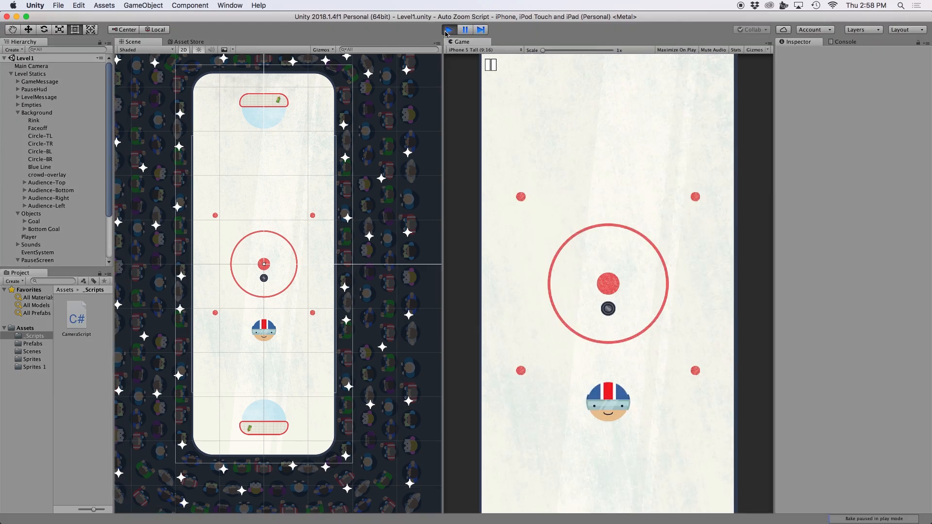
left_click(449, 29)
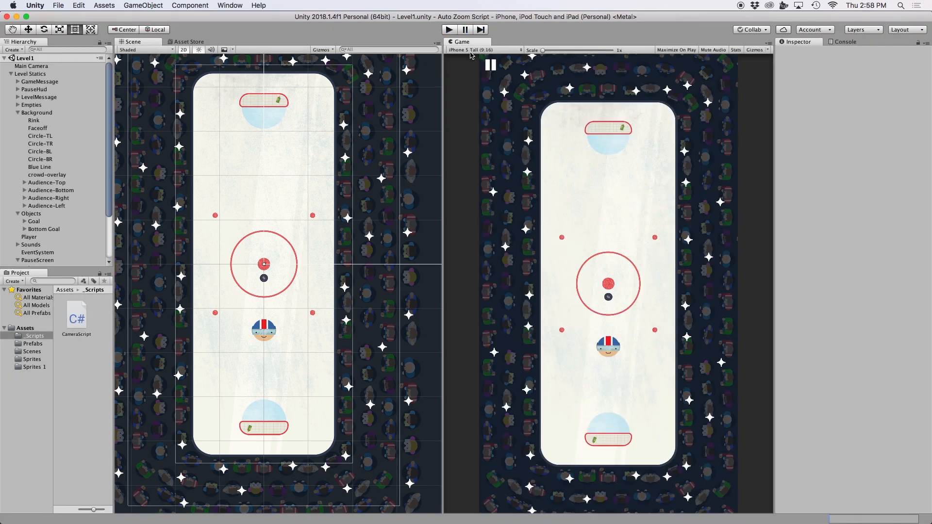
left_click(483, 49)
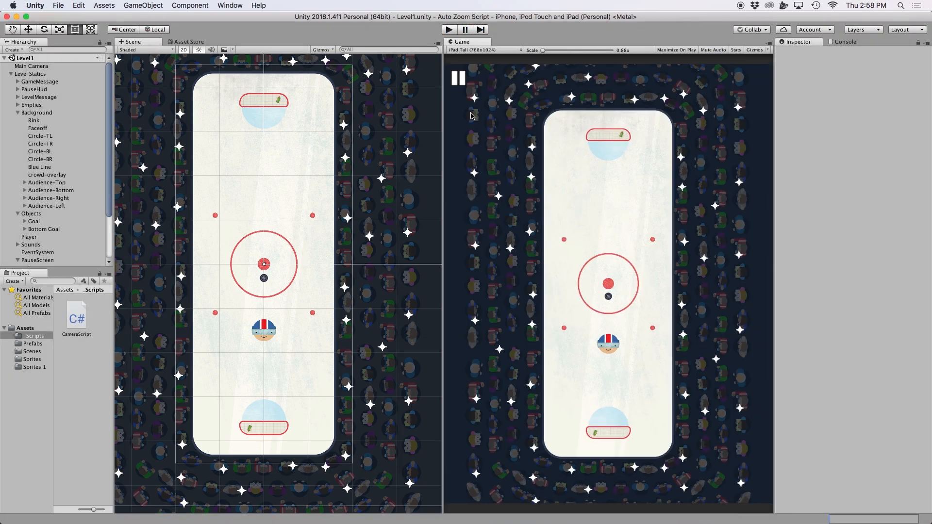
Step: Run the level again at iPad Tall to check the camera, then stop playing
left_click(449, 29)
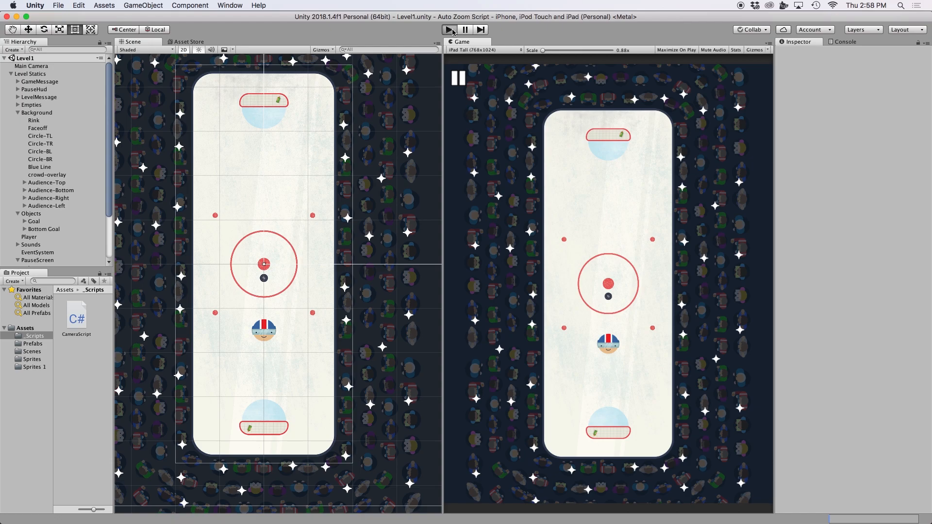
left_click(449, 29)
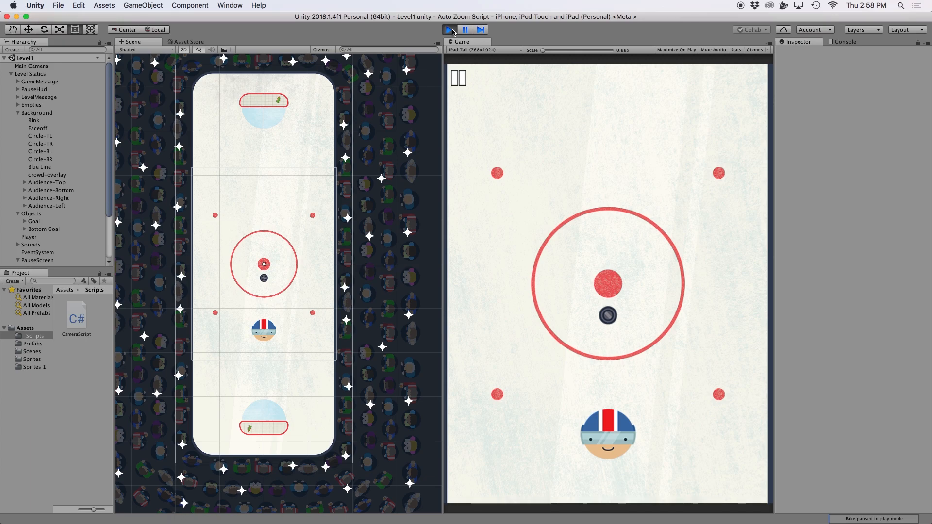
left_click(449, 29)
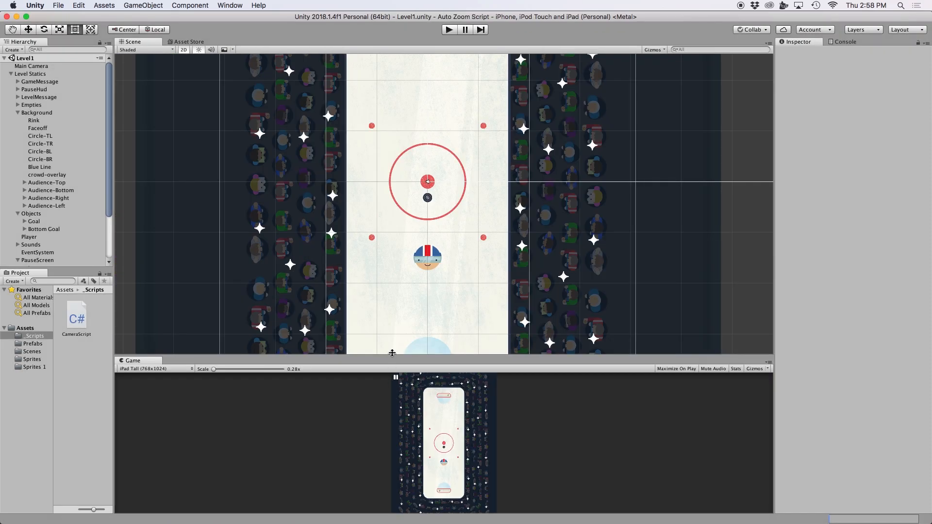
Step: Preview at iPad Wide (1024x768) and set Level Statics Rotation Z to -90
left_click(155, 260)
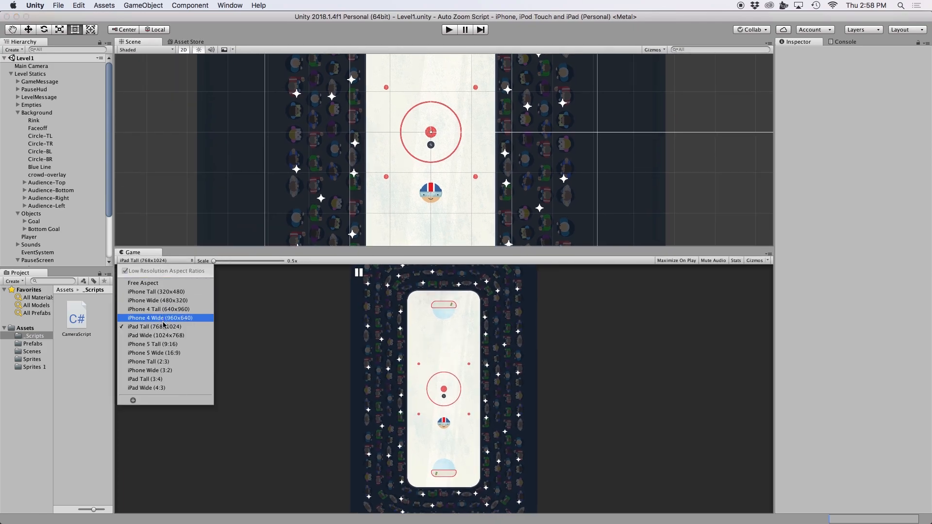
left_click(155, 335)
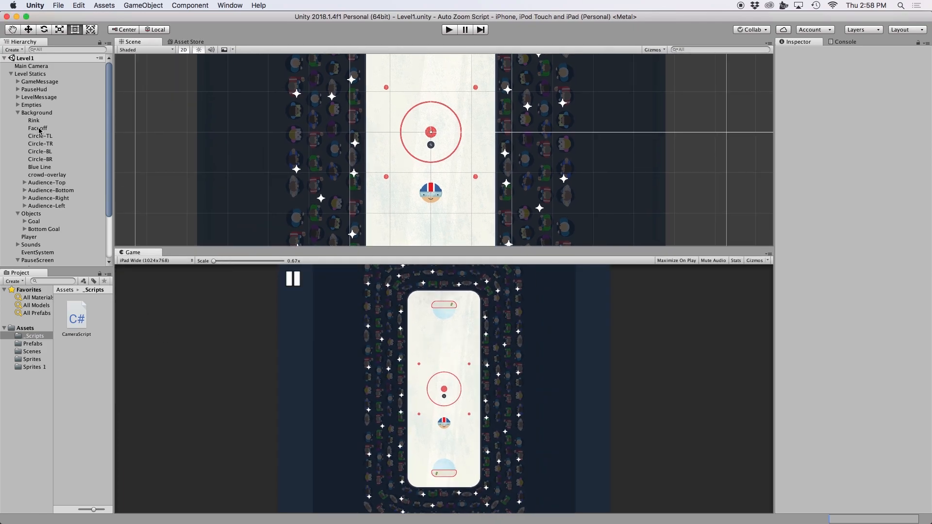
left_click(30, 72)
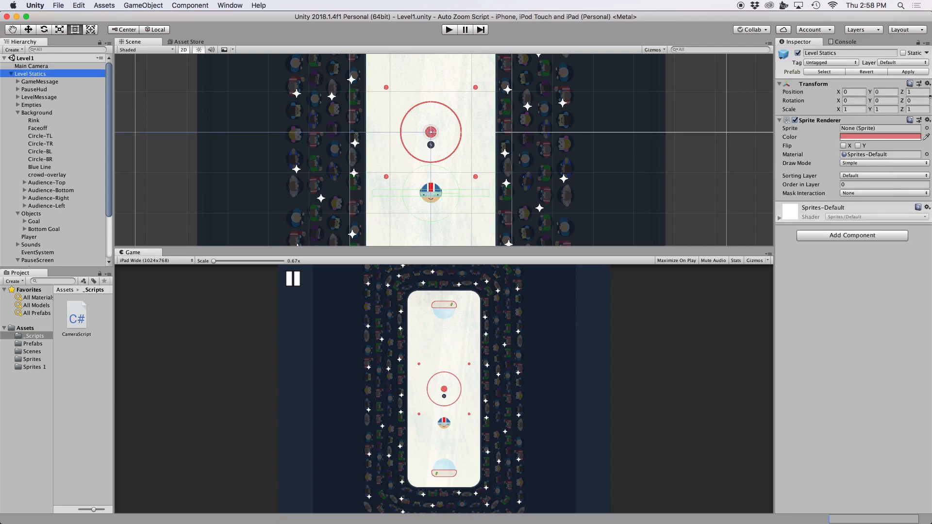
type("-90")
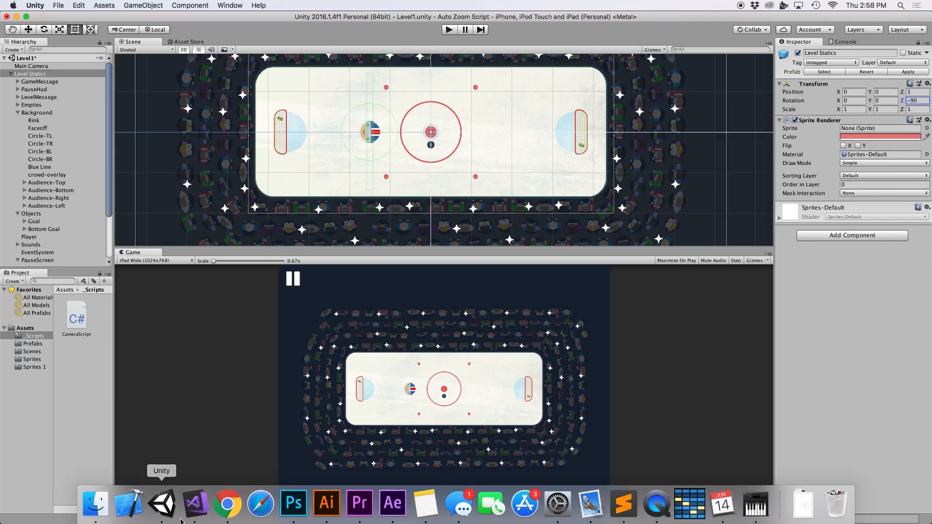
Step: Replace the orthoSize expression with rink.bounds.size.y / 2, then return to Unity
left_click(130, 505)
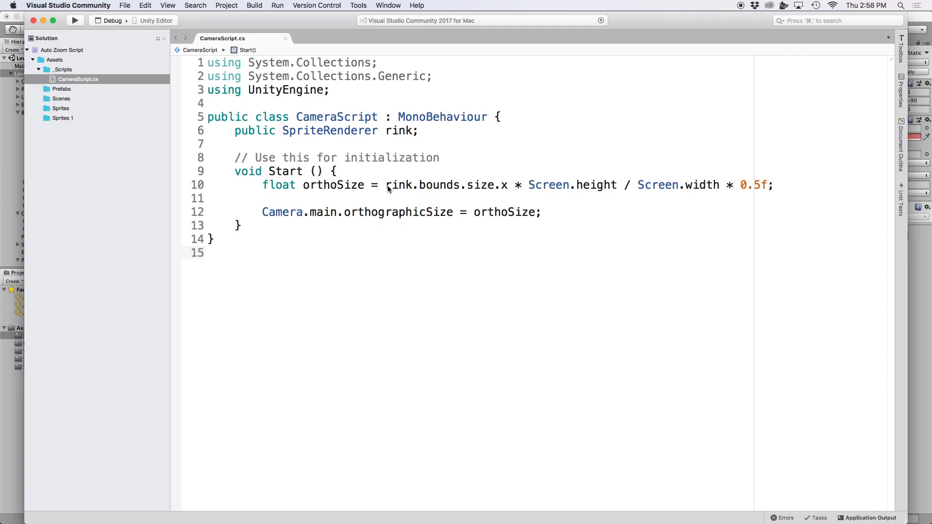
left_click_drag(386, 185, 762, 185)
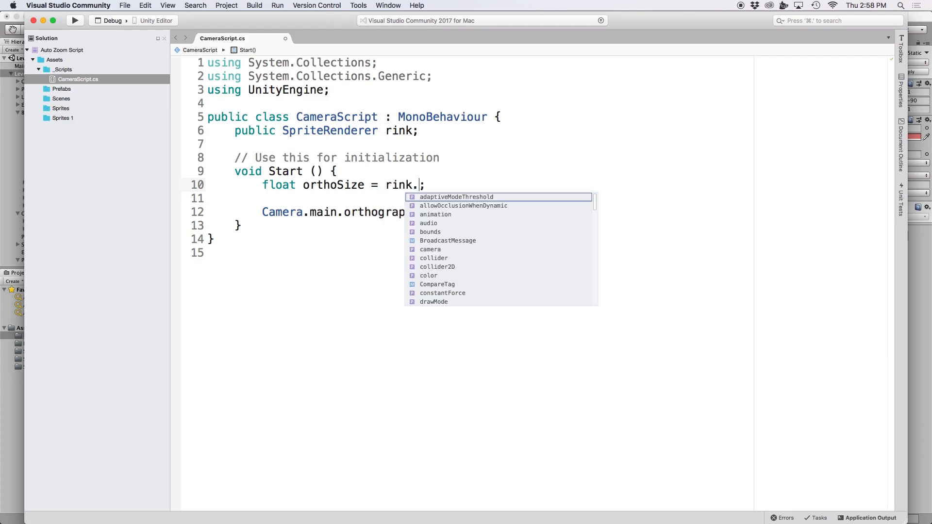
type("bounds.size.y / 2")
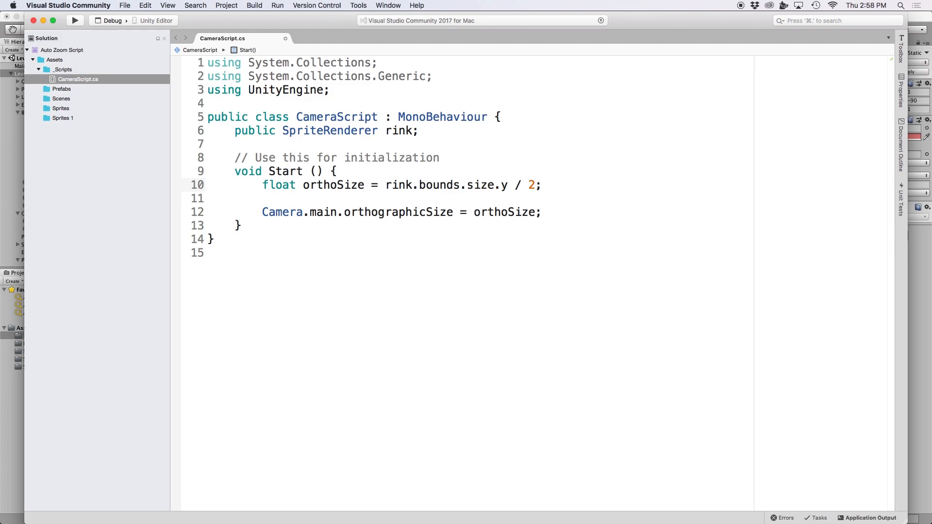
mouse_move(162, 504)
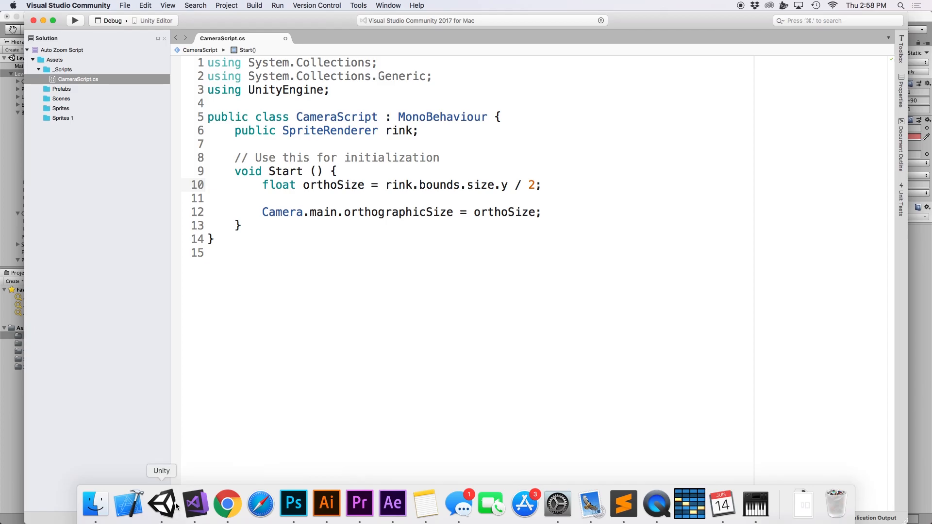
left_click(160, 505)
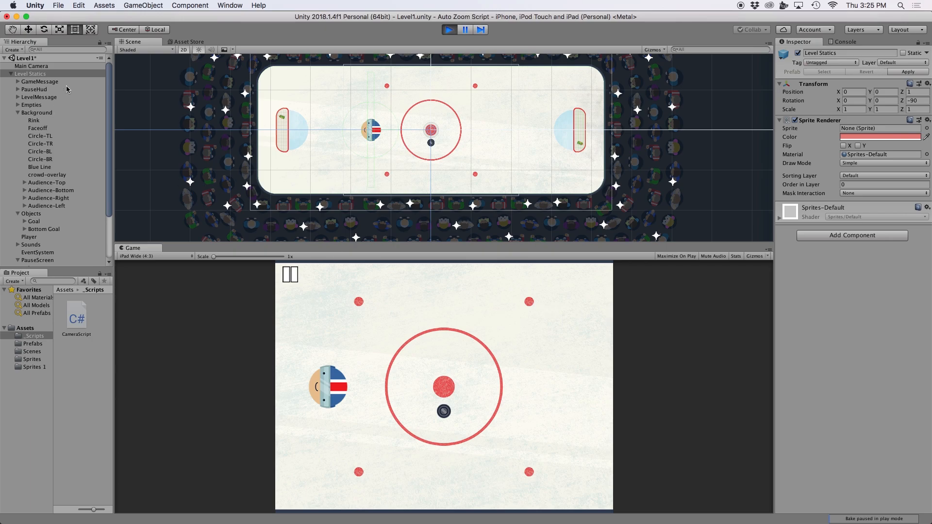
Step: Inspect the main camera's Size while running in landscape, then stop playing
left_click(31, 65)
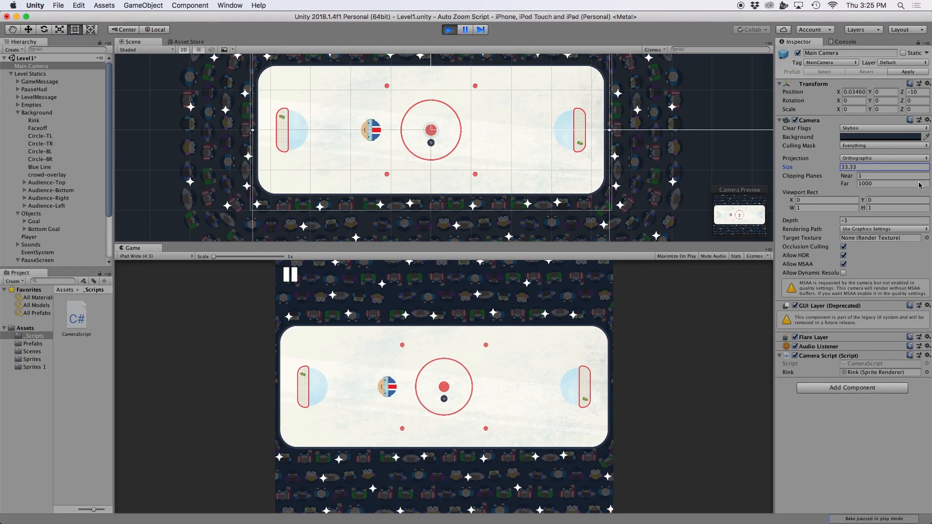
left_click(449, 29)
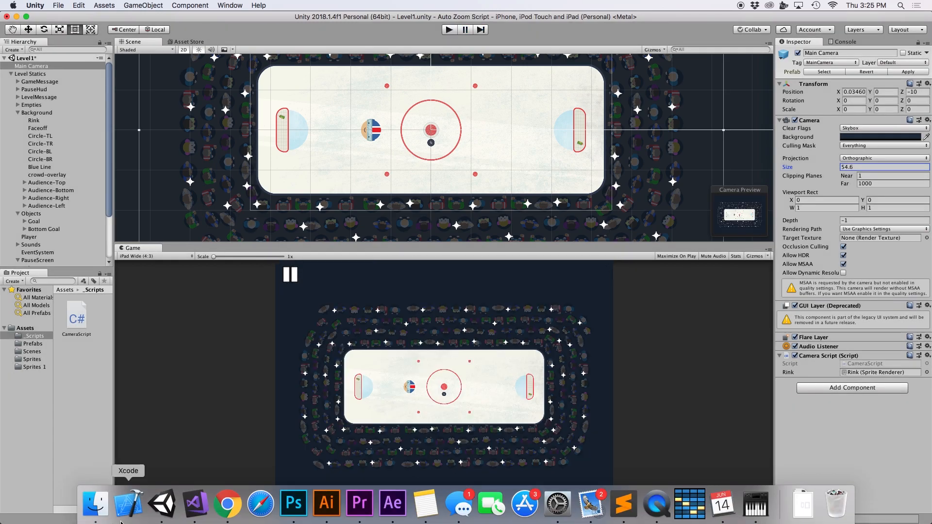
Step: In Start, compute screenRatio from Screen width/height and targetRatio from rink bounds x/y
left_click(129, 504)
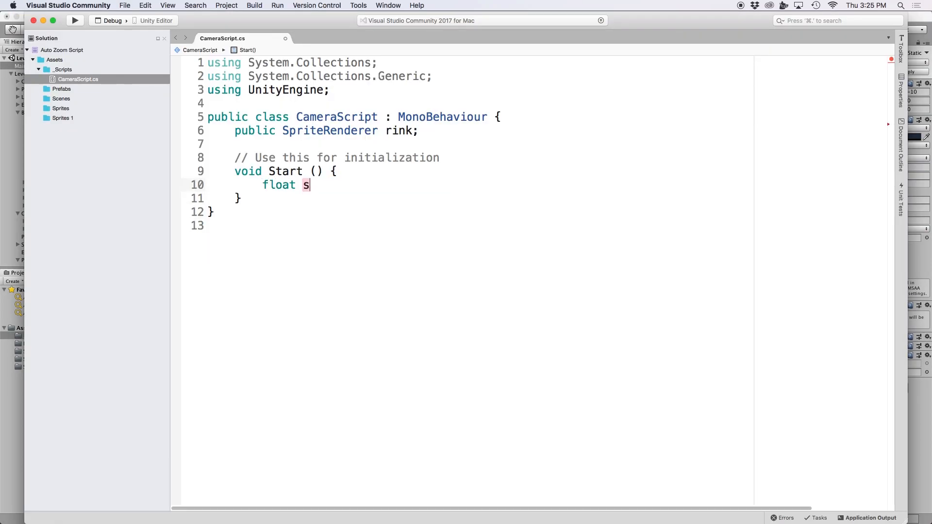
type("creenRatio = (float) Screen.width")
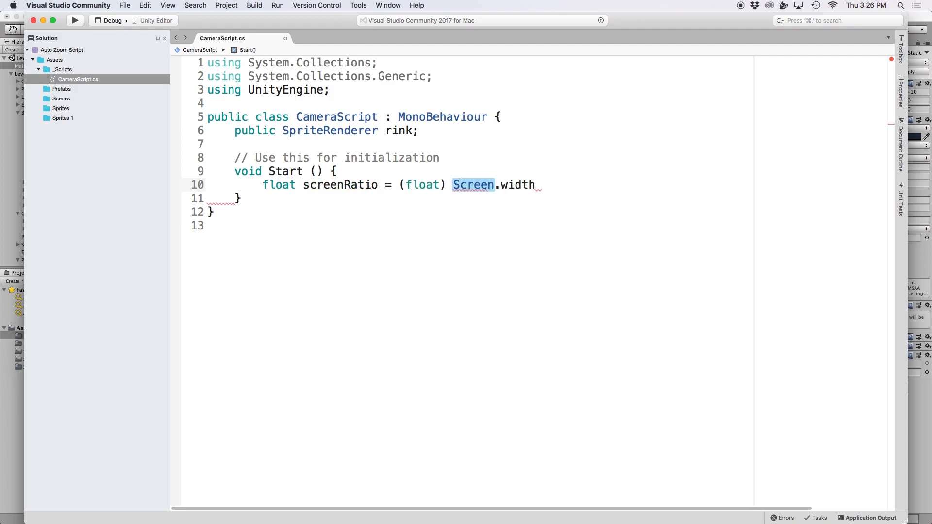
type("/ (float) Screen.height;")
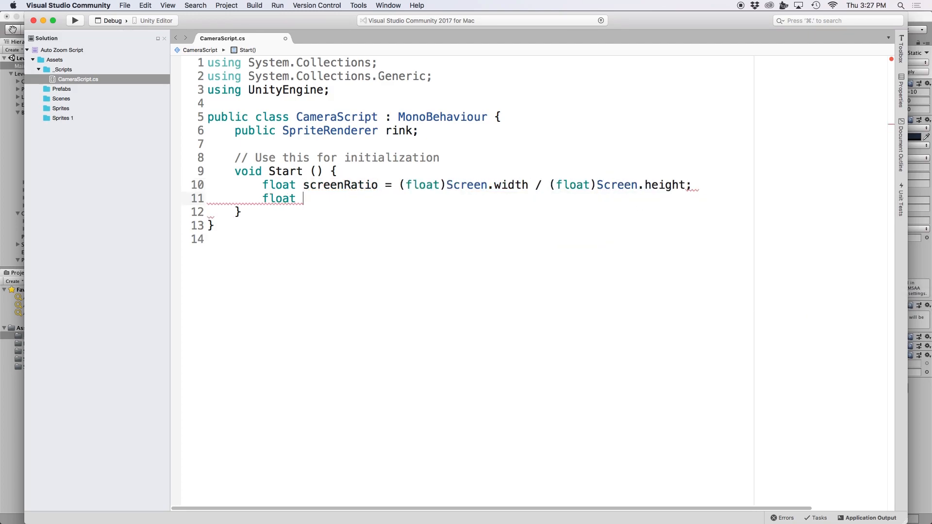
type("targetRatio = rink.bounds")
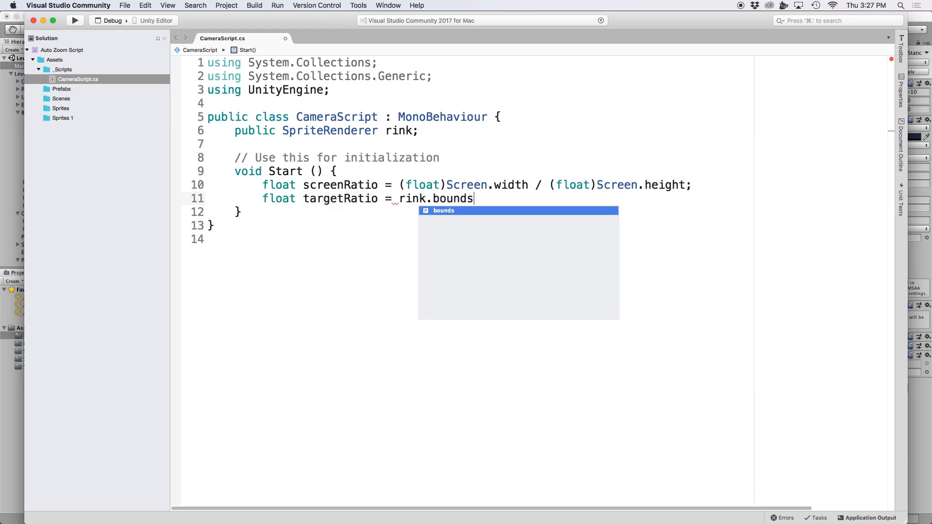
type(".size.x / rink.bounds.size.y")
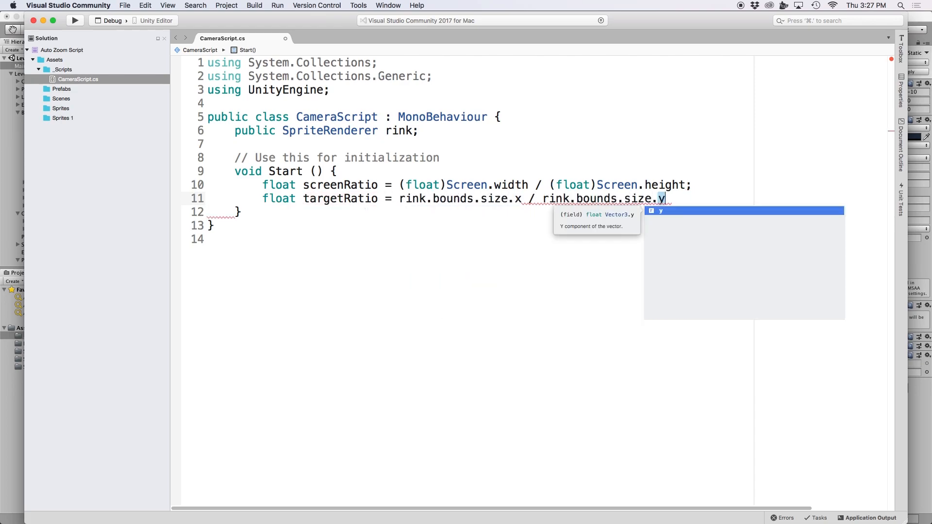
Step: If screenRatio >= targetRatio, set Camera.main.orthographicSize to rink.bounds.size.y / 2
type("if(screenRatio")
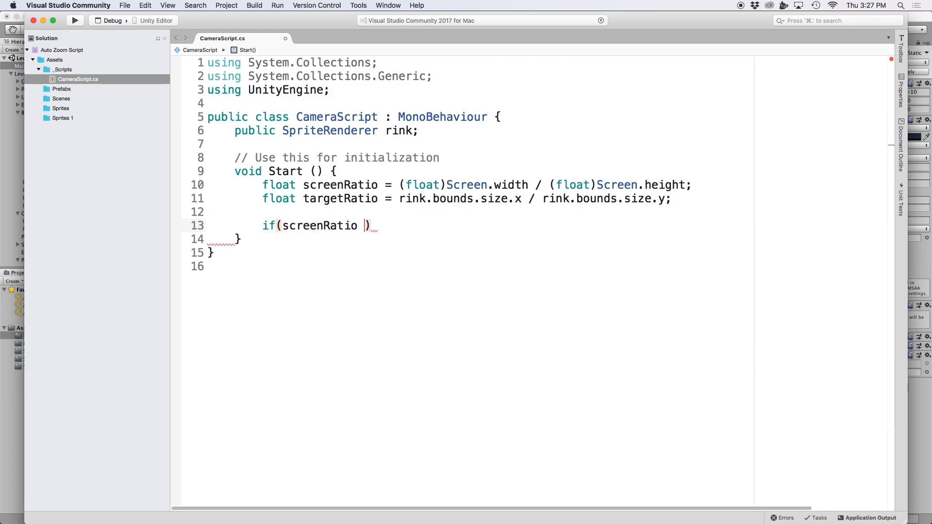
type(">= targetRatio){")
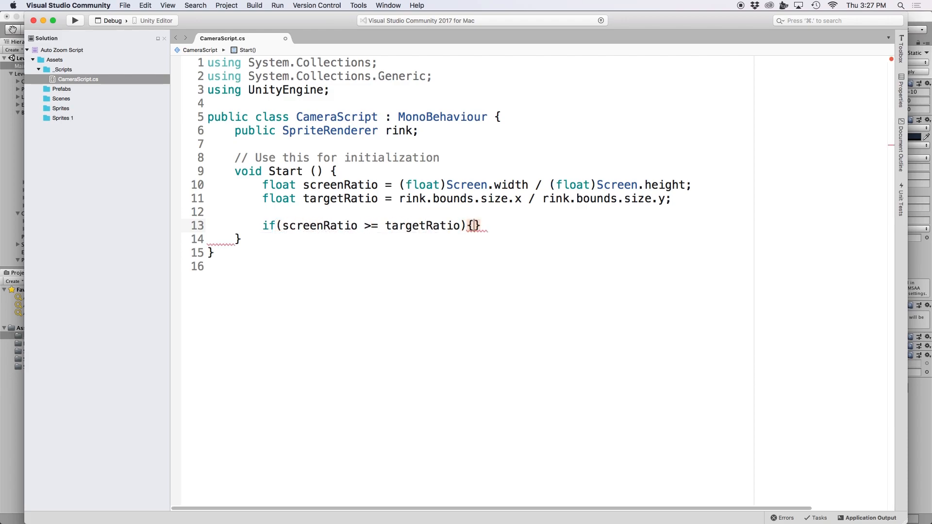
type("Came")
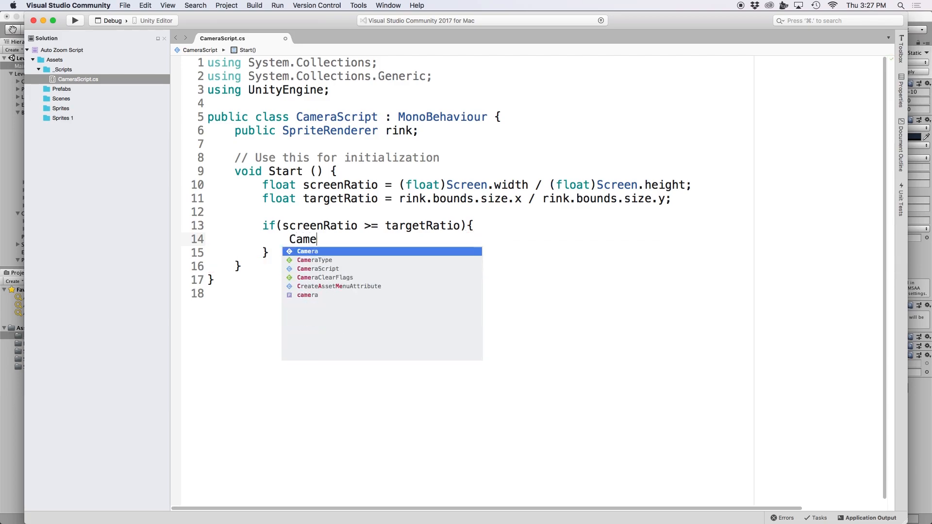
type("ra.main.orthographicSize =")
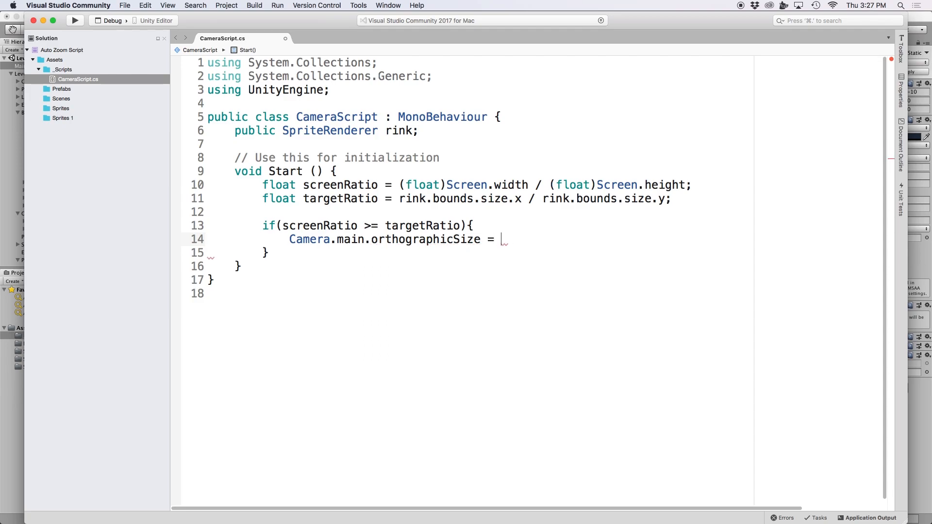
type("rink.bounds.size.y / 2;")
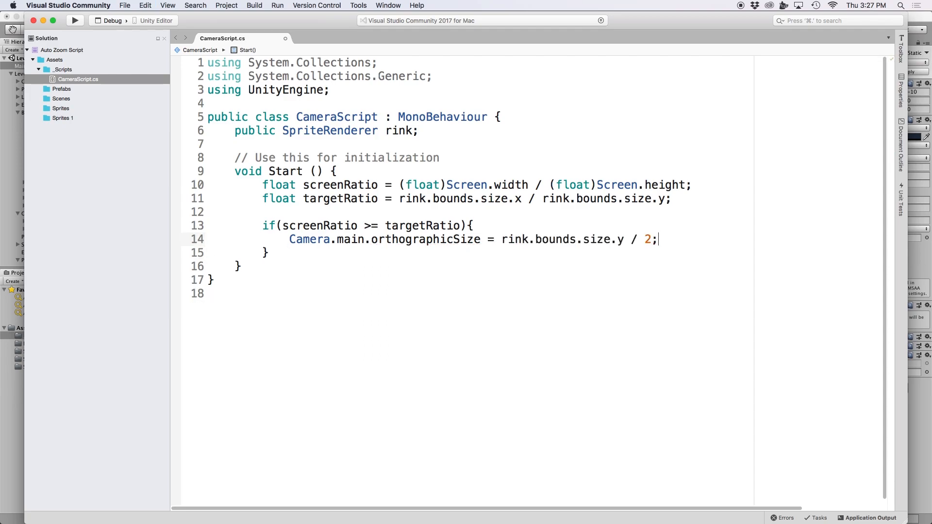
Step: Else compute differenceInSize = targetRatio / screenRatio and set orthographicSize to rink.bounds.size.y / 2 * differenceInSize
type("else{")
type("float differen")
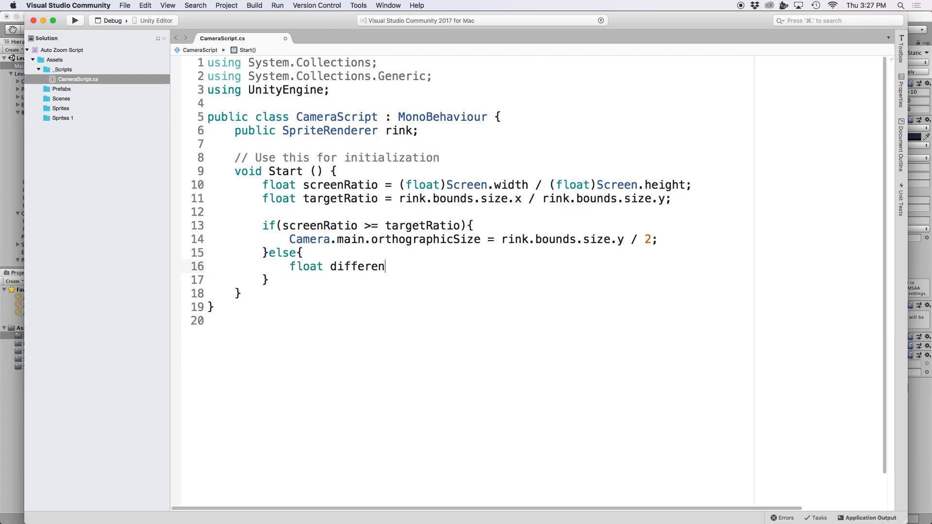
type("ceInSize =")
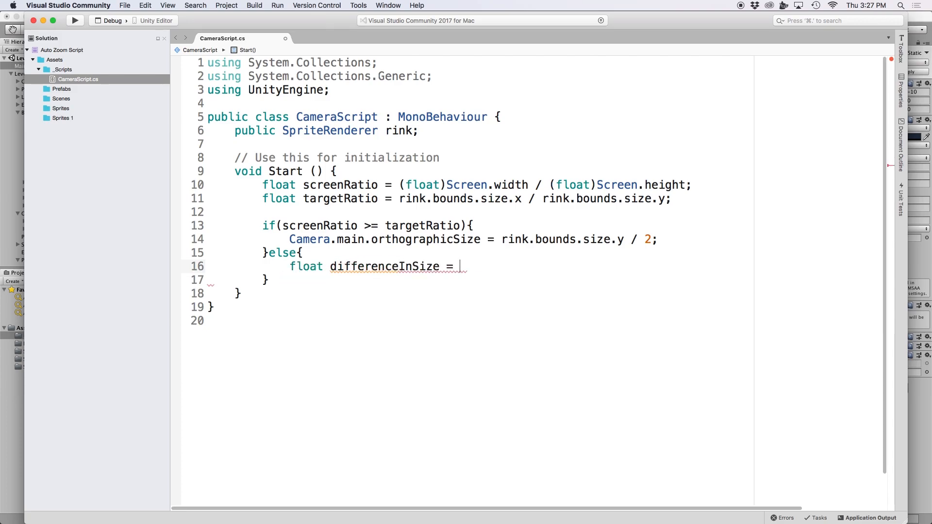
type("targetRatio / S")
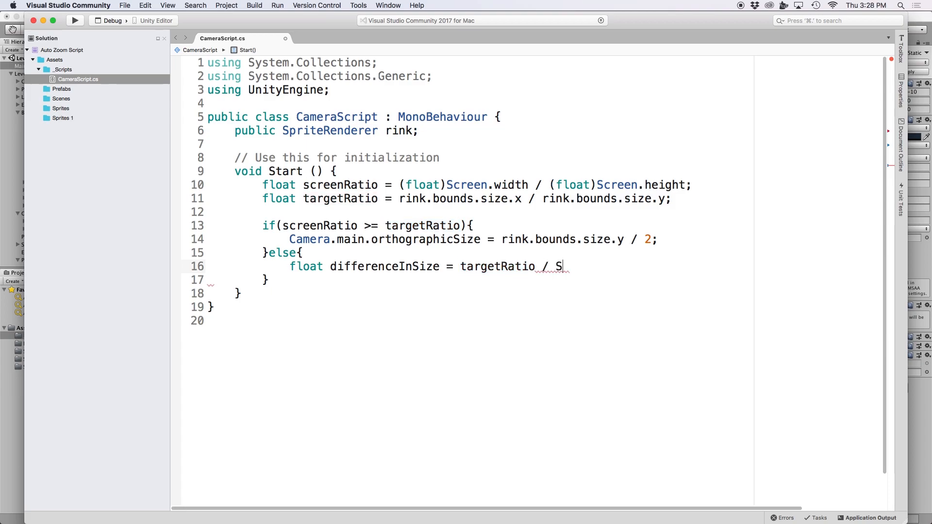
type("creenRatio;")
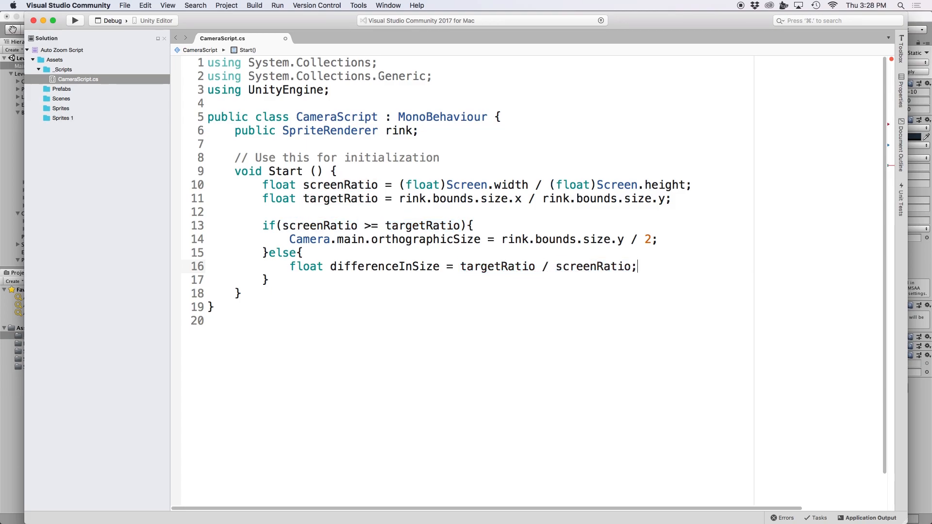
type("C")
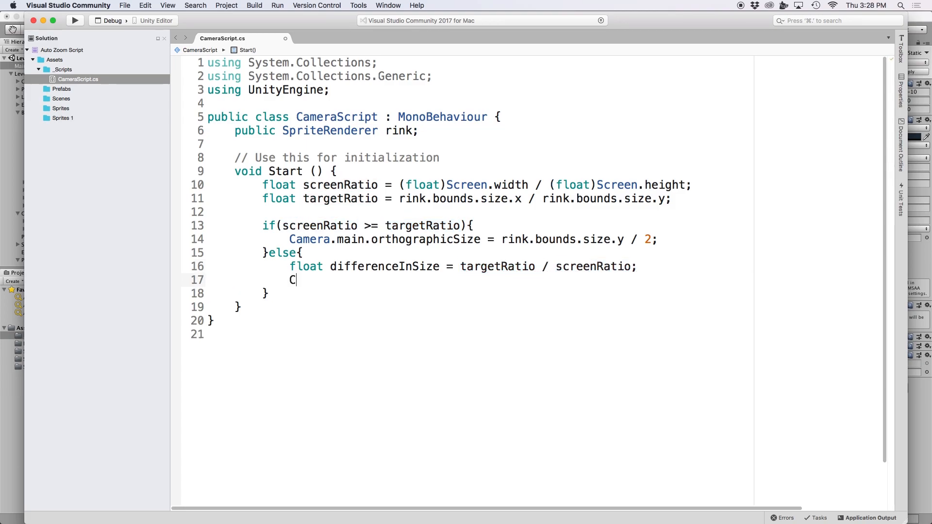
type("amera.main")
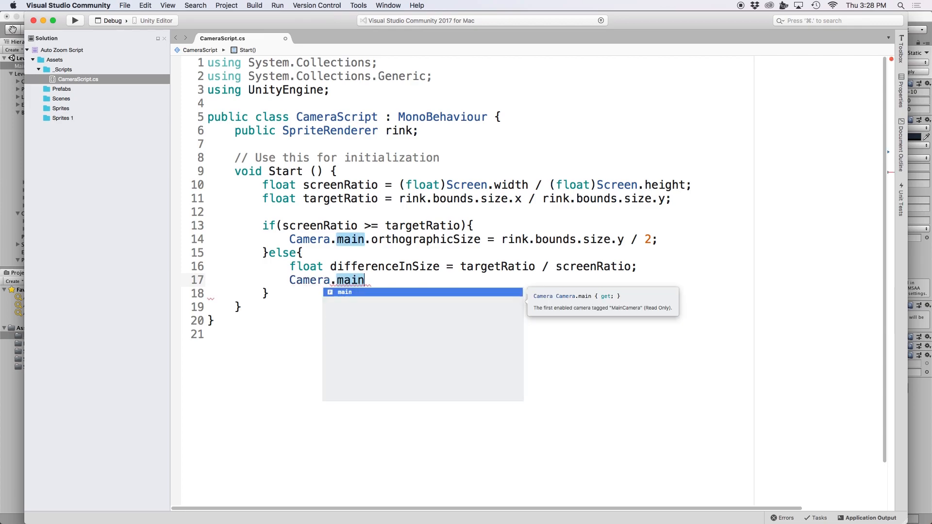
type(".orthographicSize =")
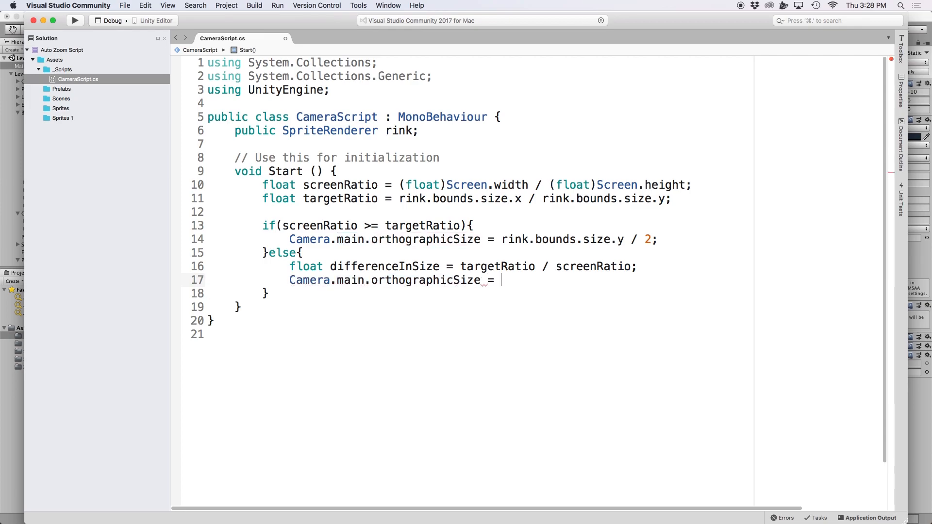
type("rink.bounds.size.y / 2 * d")
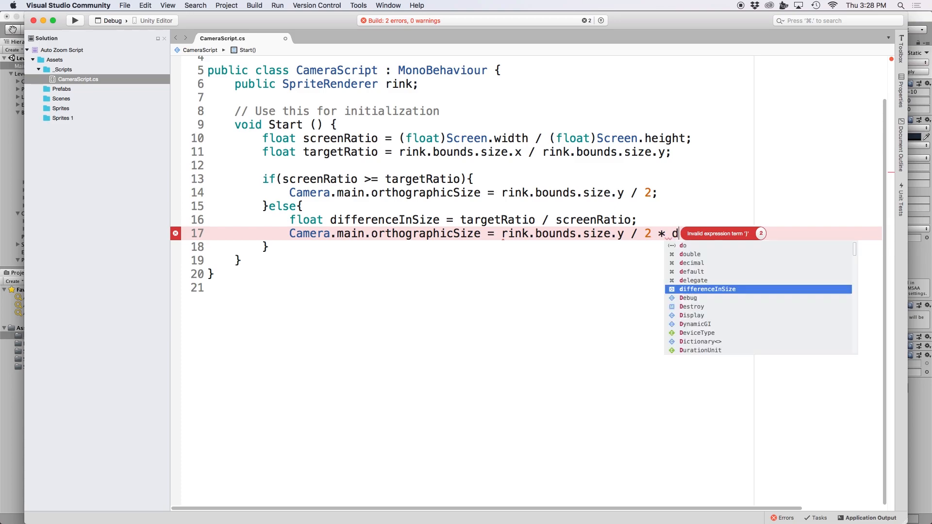